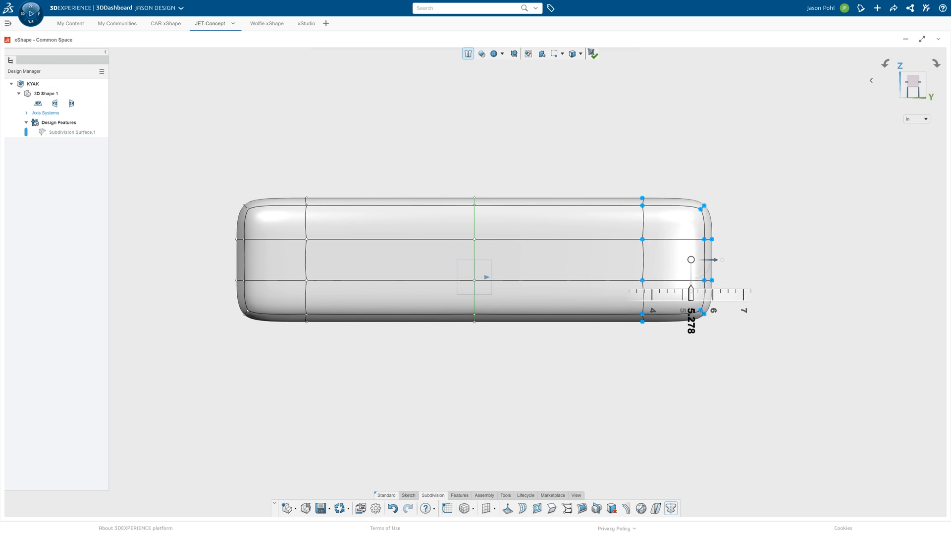
# - Drag the right-end cage face's arrow leftward to pull that end inward and shorten the box
pyautogui.moveTo(711, 259); pyautogui.dragTo(673, 259)
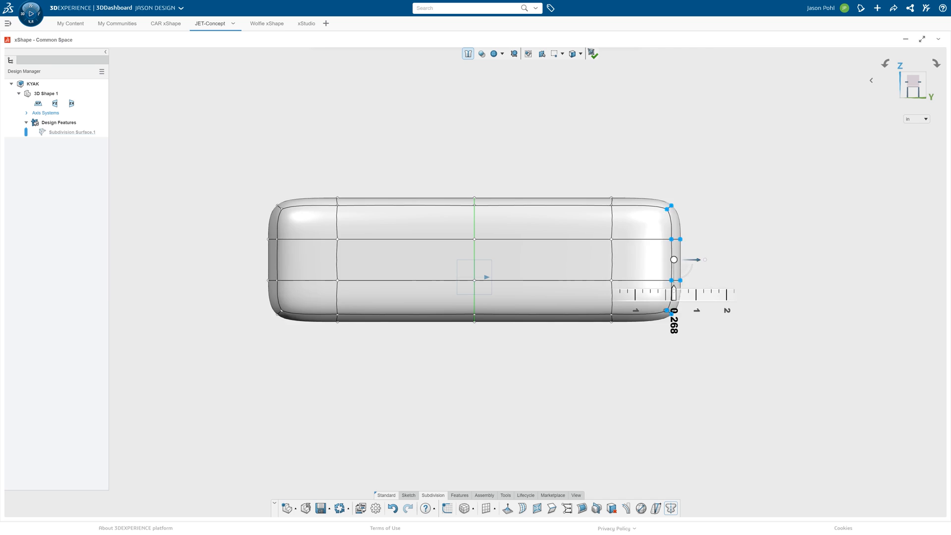